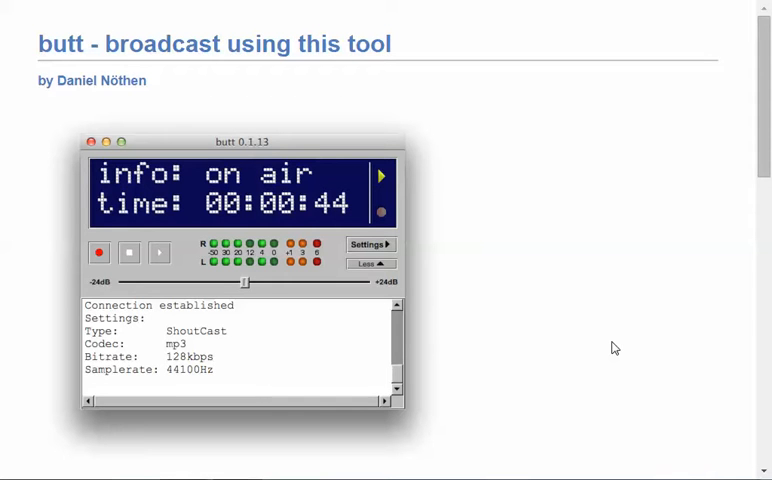
pyautogui.moveTo(200, 87)
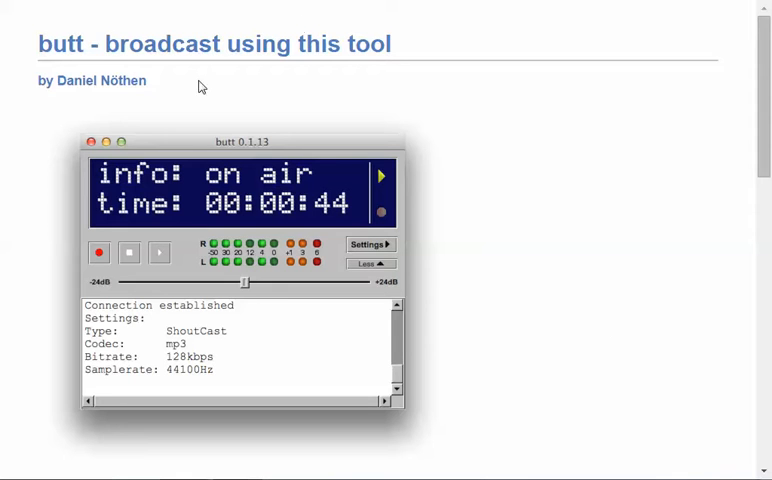
pyautogui.moveTo(255, 150)
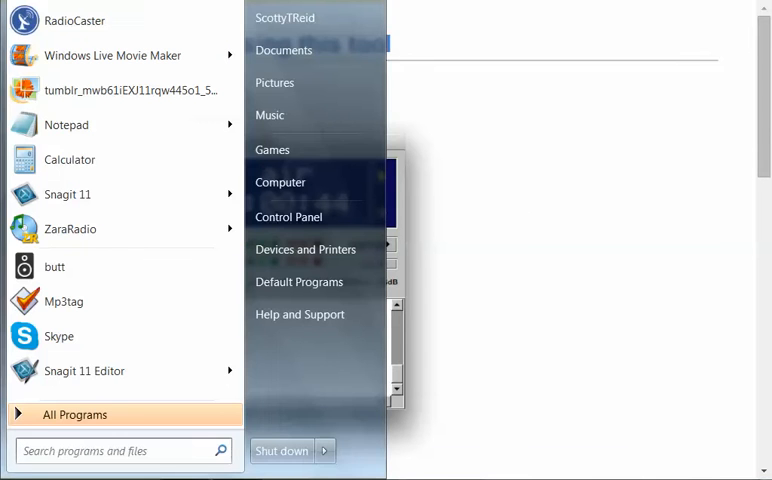
# - Launch butt and ZaraRadio from the Start menu
pyautogui.click(55, 266)
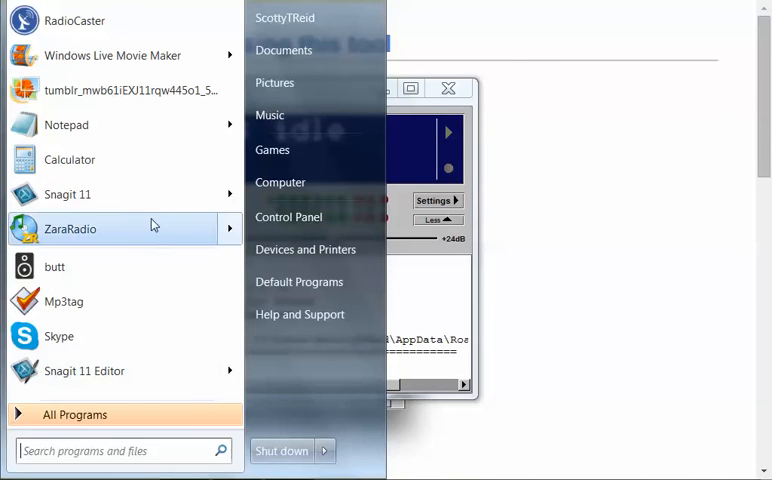
pyautogui.click(70, 228)
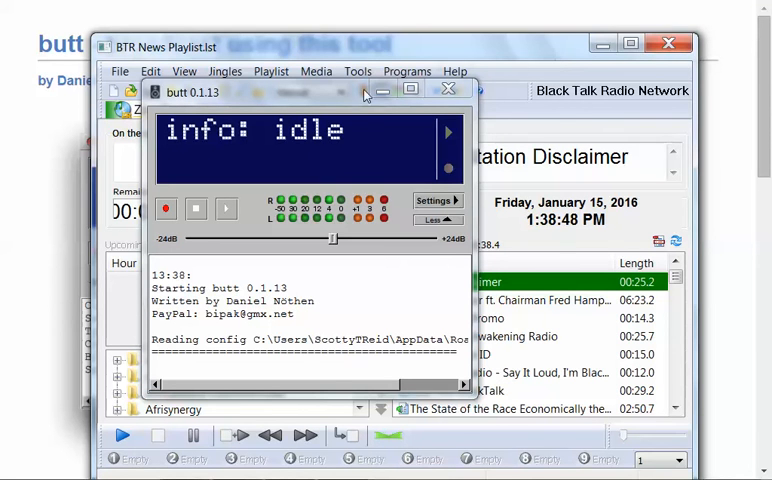
# - Move the butt window left, beside the ZaraRadio BTR News playlist
pyautogui.click(448, 89)
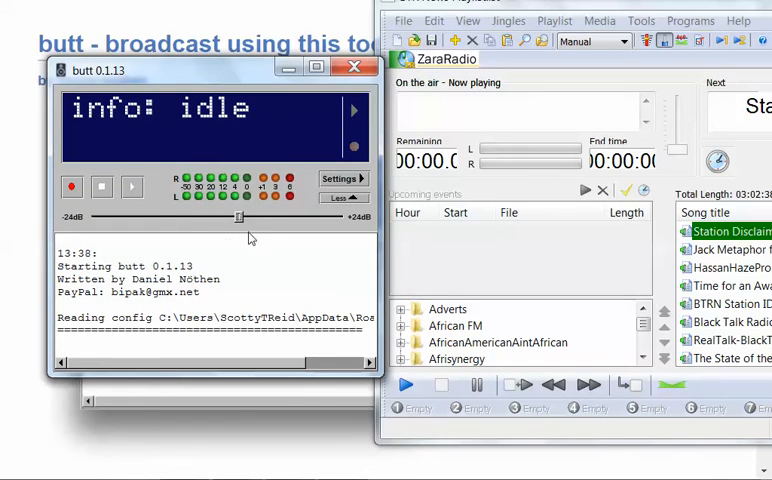
pyautogui.click(406, 384)
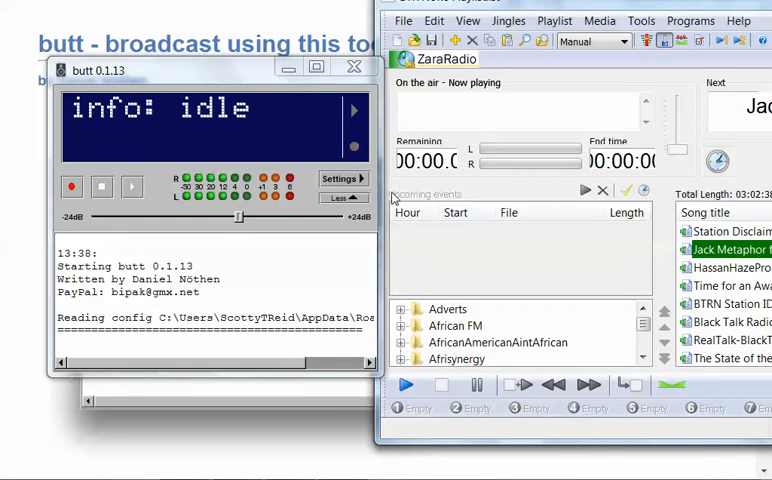
pyautogui.moveTo(506, 265)
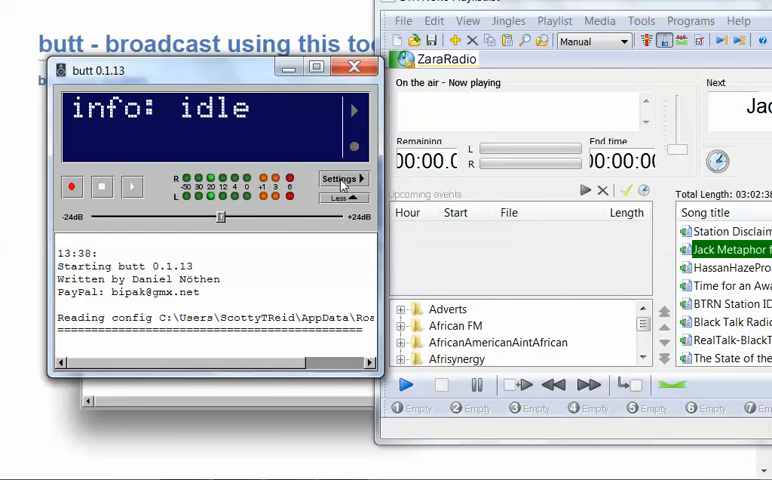
# - Open butt's settings, review the Windows recording devices, then return to butt
pyautogui.click(339, 178)
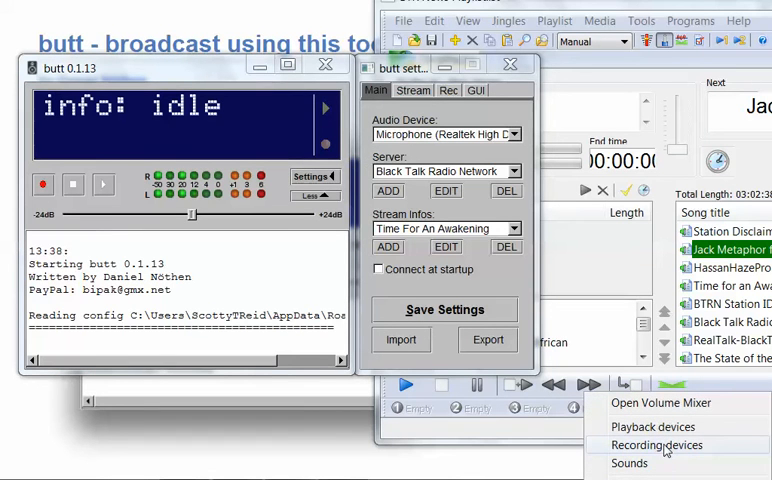
pyautogui.click(657, 444)
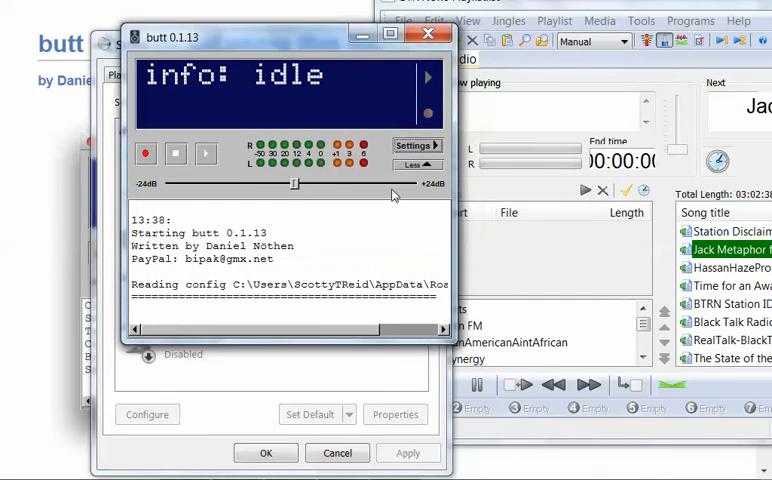
pyautogui.click(413, 145)
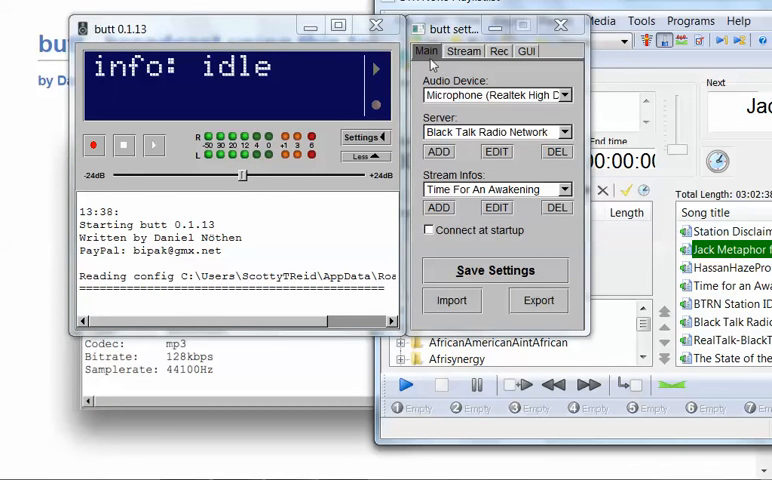
pyautogui.moveTo(455, 80)
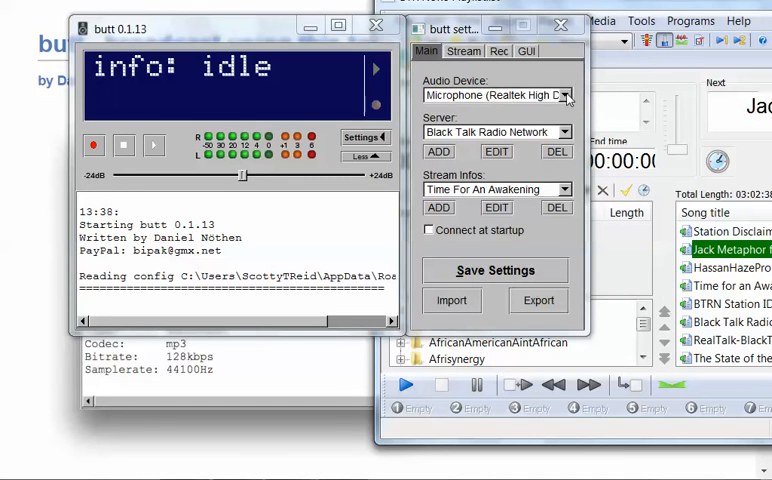
# - Select Microphone (Realtek) as the audio device and open the Add Server form
pyautogui.click(569, 95)
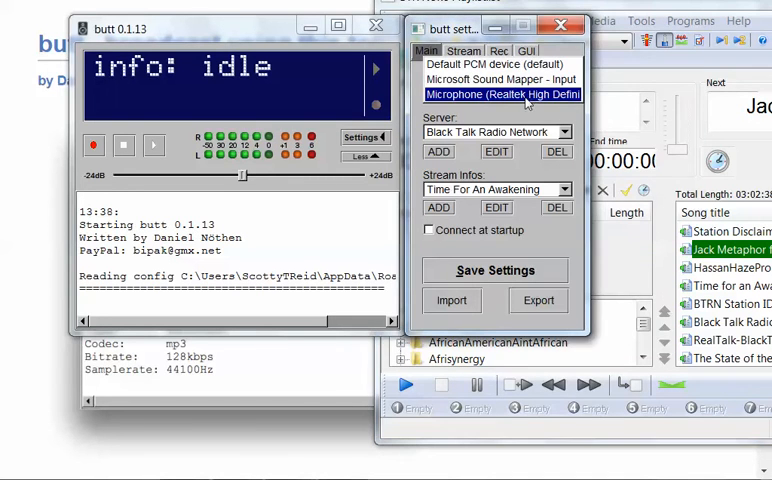
pyautogui.click(502, 94)
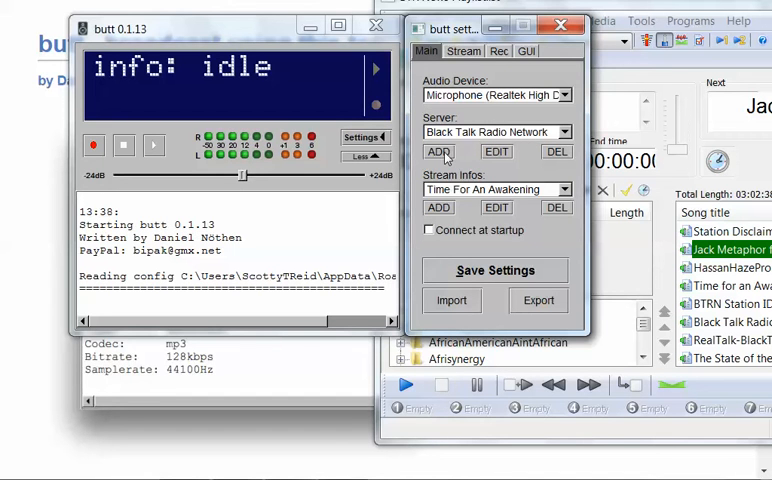
pyautogui.click(438, 151)
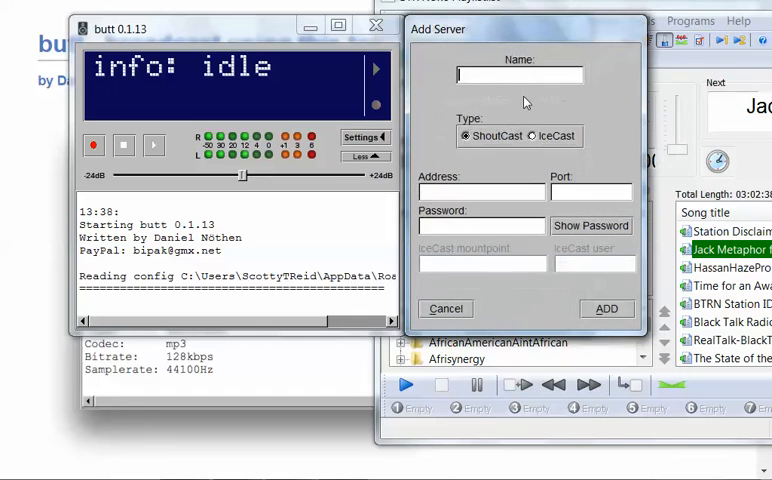
# - Cancel the empty Add Server form, keeping Black Talk Radio Network selected
pyautogui.click(519, 75)
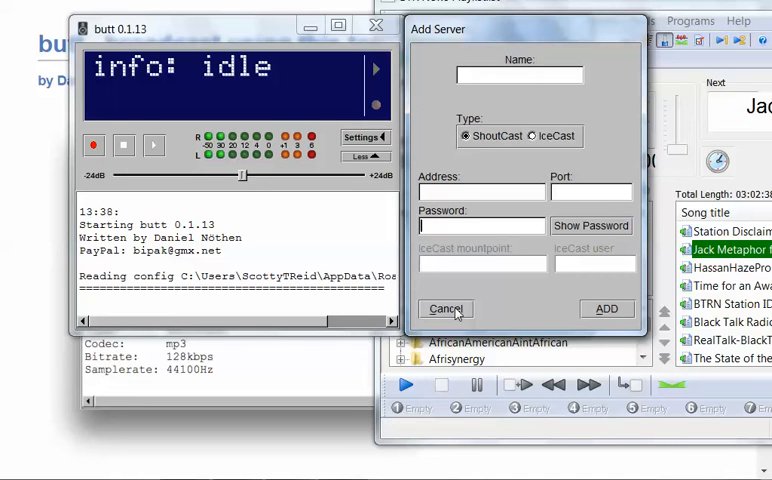
pyautogui.click(446, 308)
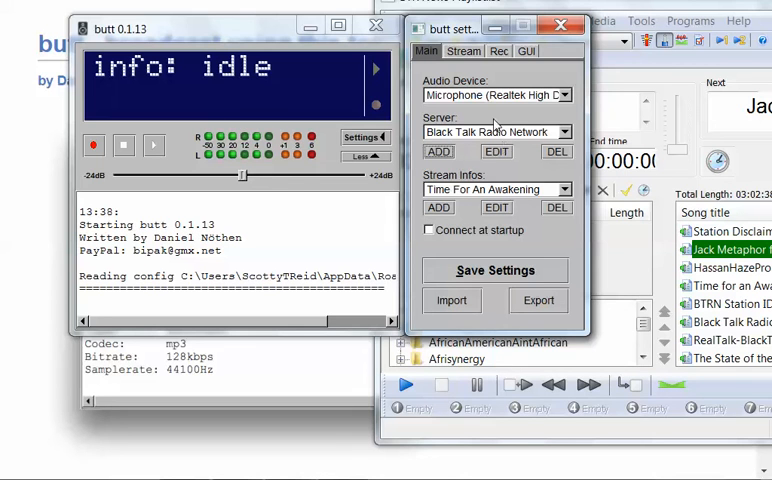
pyautogui.moveTo(568, 232)
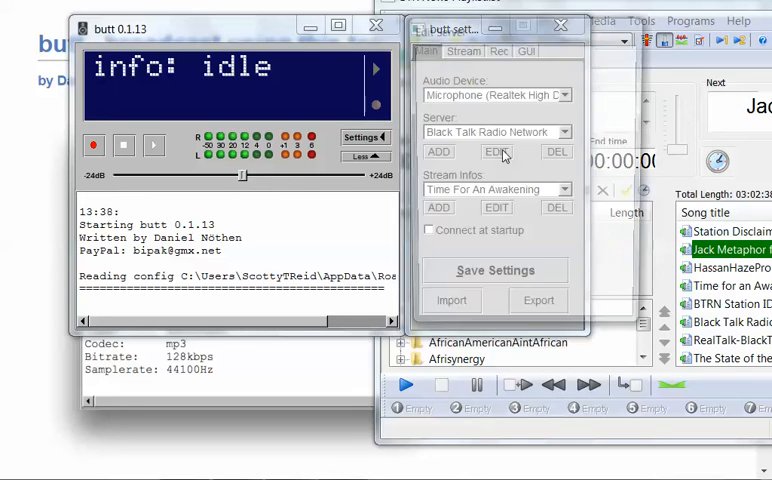
# - Select Black Talk Radio Digital Station stream info and cancel the blank Add Server Infos form
pyautogui.click(496, 151)
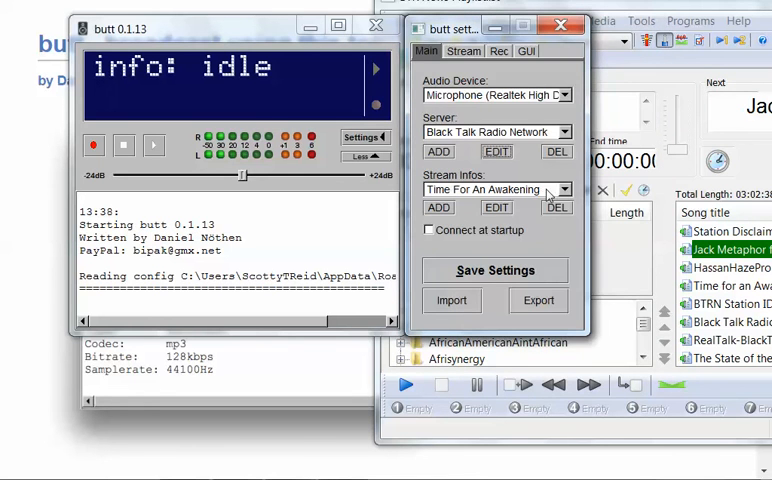
pyautogui.click(573, 189)
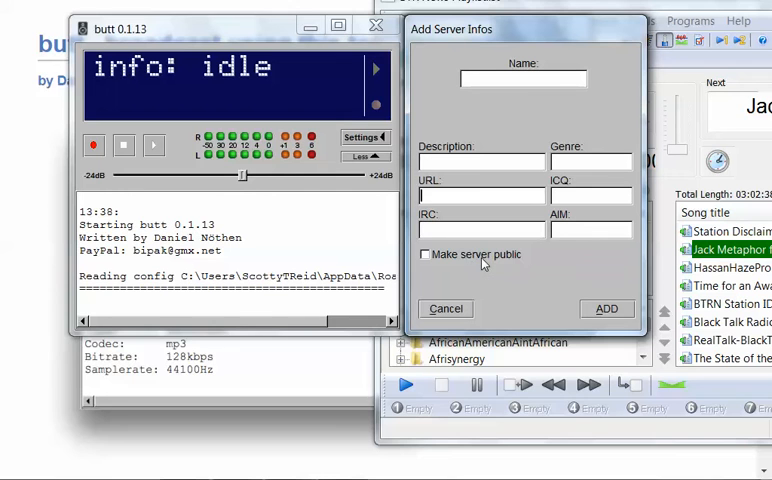
pyautogui.click(426, 254)
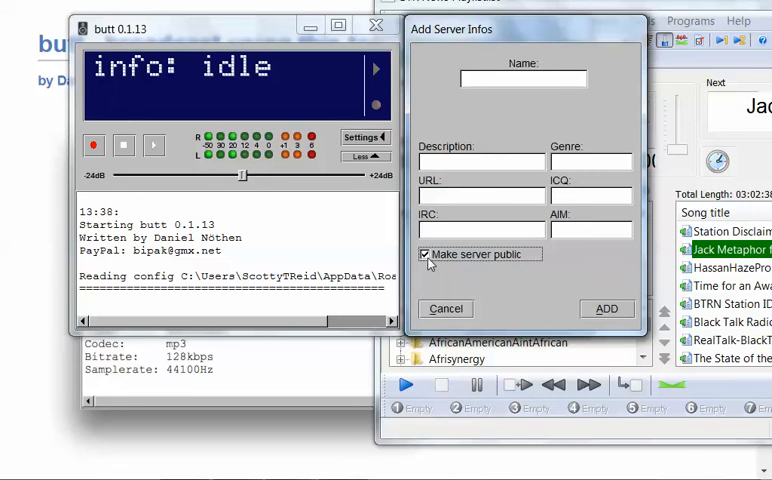
pyautogui.click(445, 308)
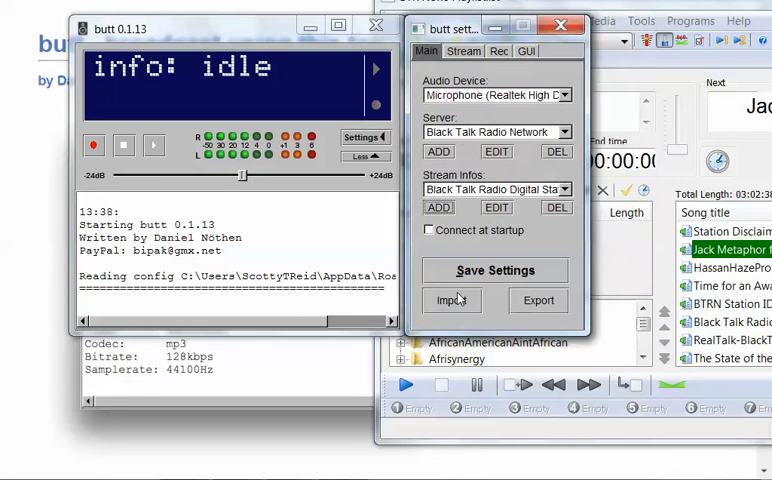
pyautogui.click(496, 207)
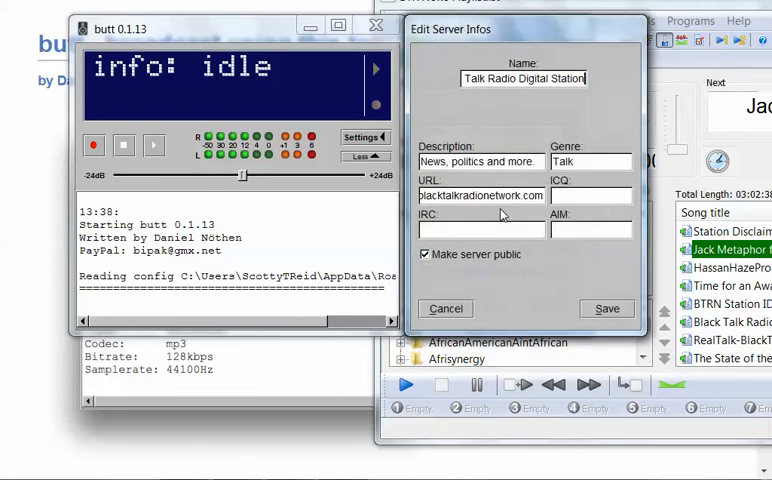
pyautogui.click(590, 161)
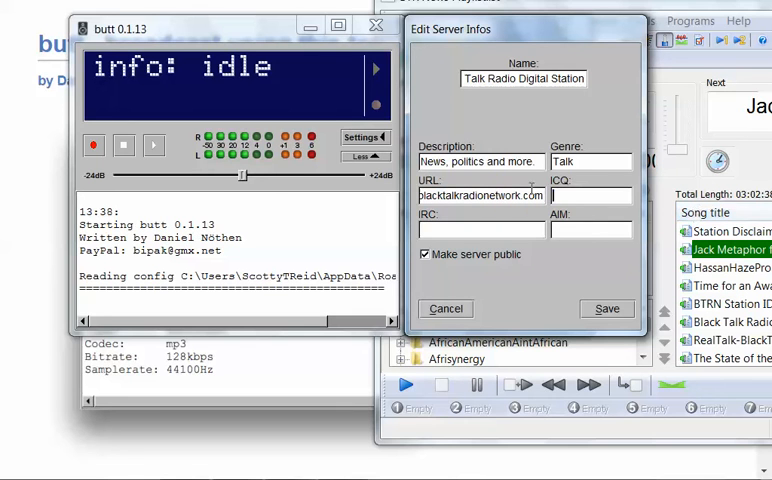
pyautogui.click(607, 308)
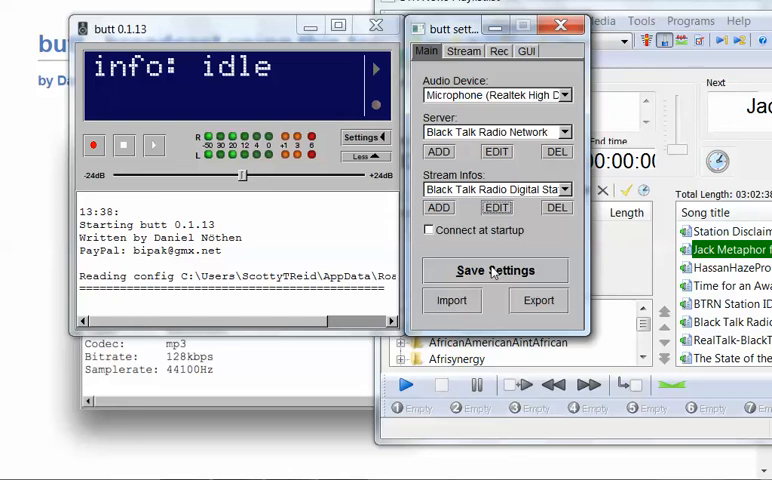
# - Save Settings so the log reports 'Config written'
pyautogui.click(494, 270)
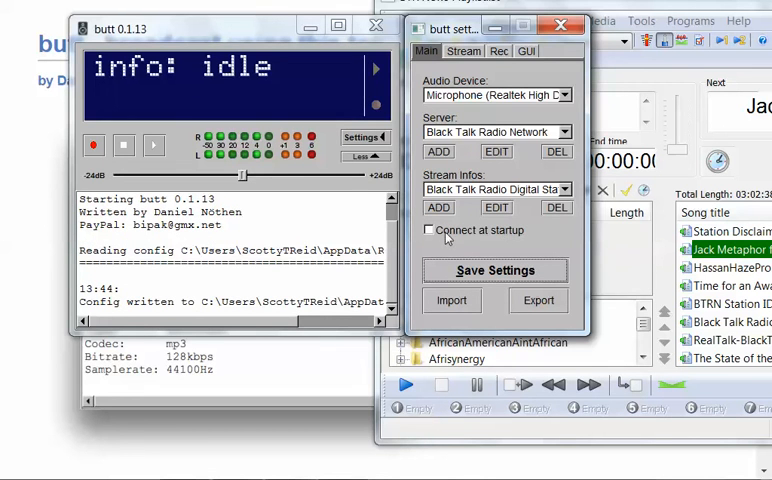
pyautogui.moveTo(297, 167)
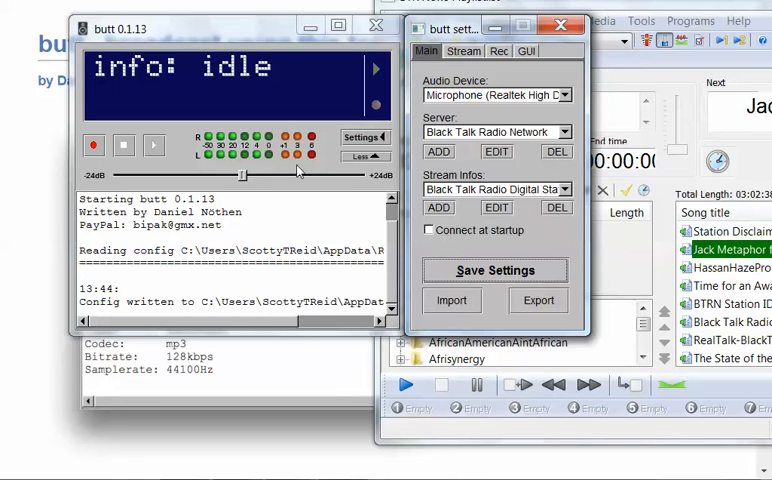
pyautogui.moveTo(355, 165)
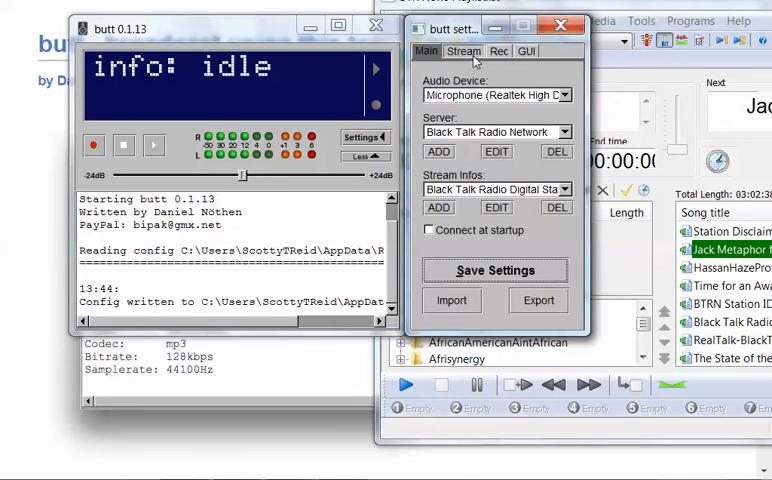
# - Review the Stream tab, keeping 64k bitrate, 44100Hz, stereo and mp3
pyautogui.click(463, 51)
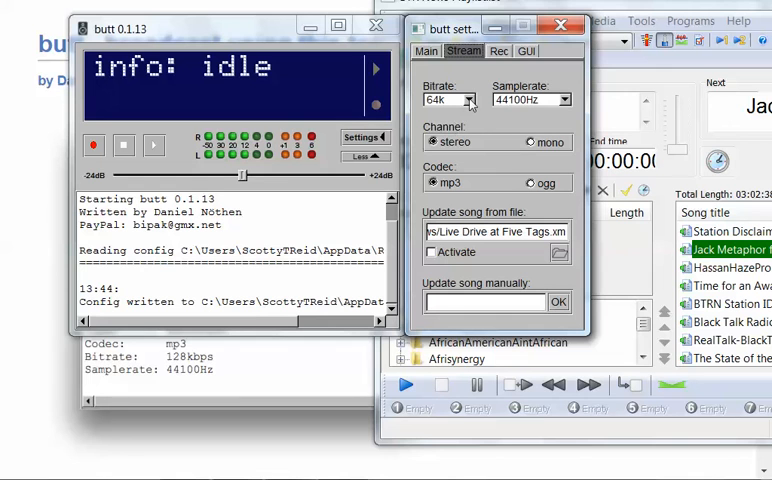
pyautogui.click(470, 99)
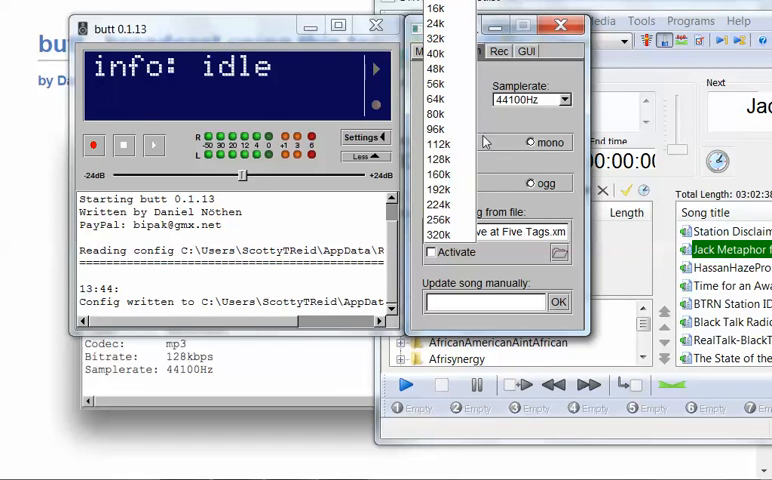
pyautogui.moveTo(484, 140)
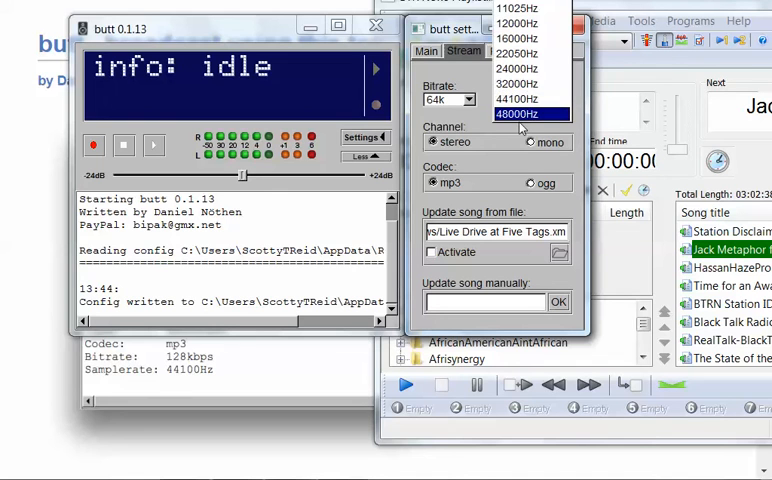
pyautogui.click(525, 99)
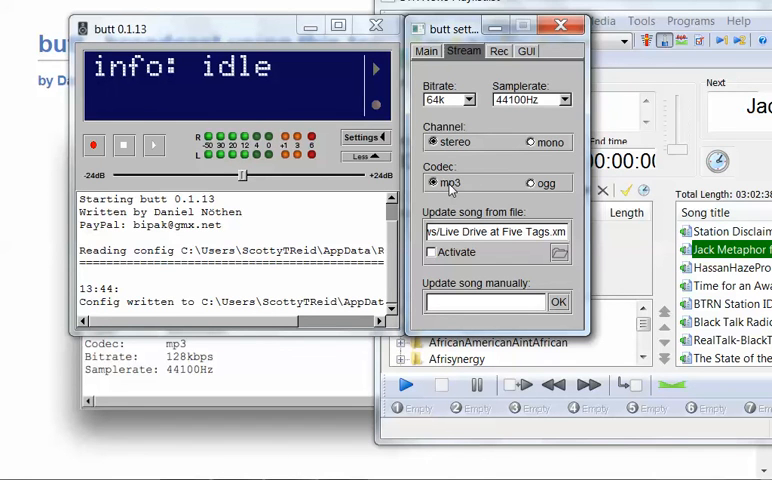
pyautogui.moveTo(451, 190)
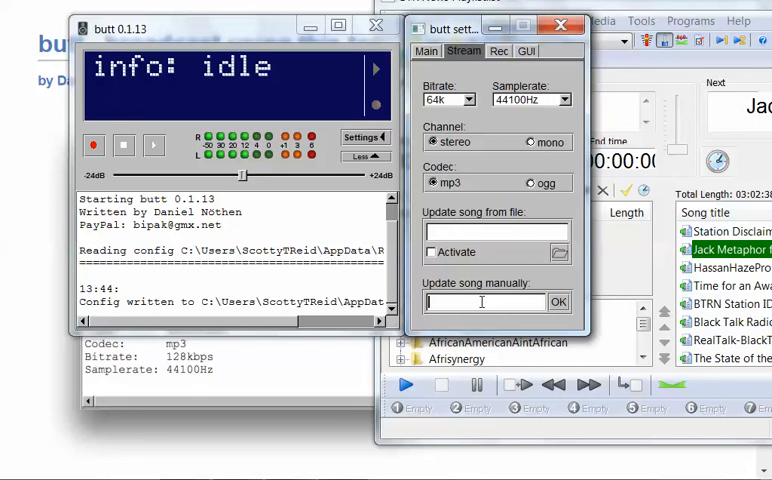
# - Enter the manual song title 'Black T… News' for Black Talk Radio News
pyautogui.write('Black Talk Radio')
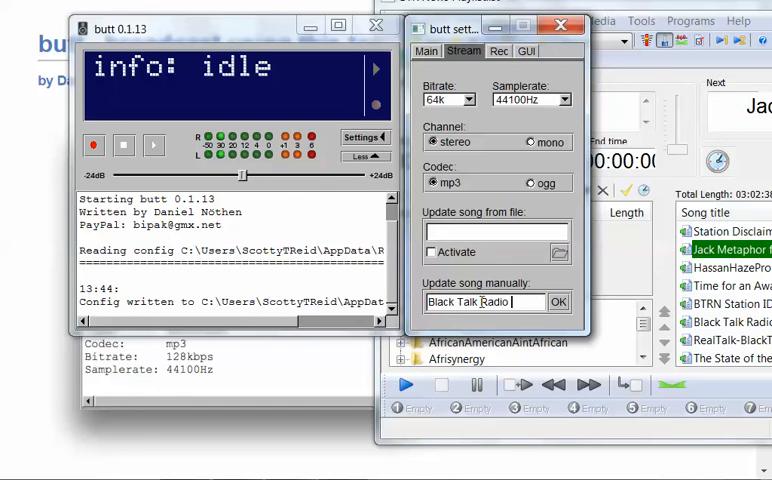
pyautogui.write('News')
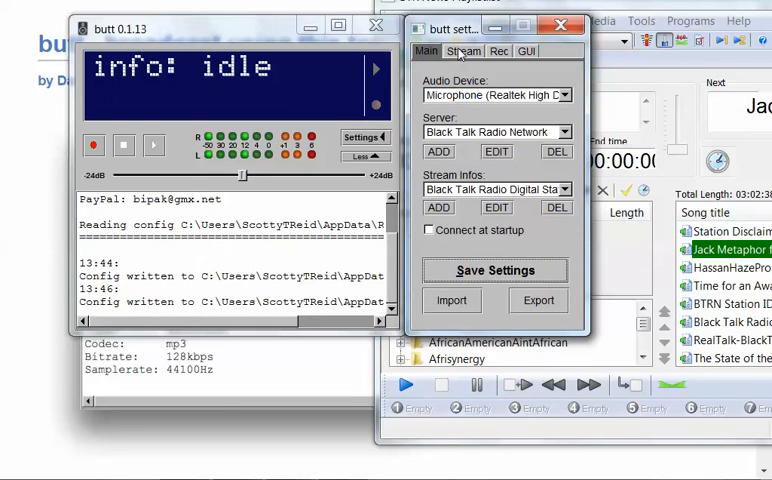
# - View the Rec tab: rec_(%m_%d_%y)_%i.mp3 filename, podcasts folder, 64k mp3
pyautogui.click(463, 51)
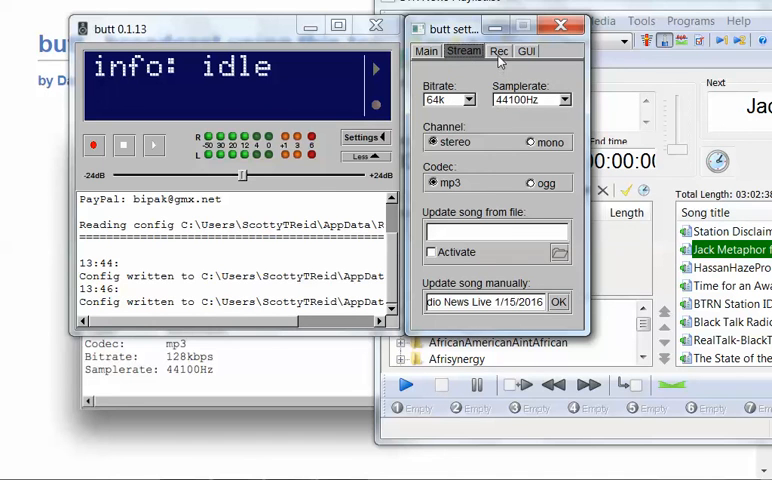
pyautogui.click(499, 50)
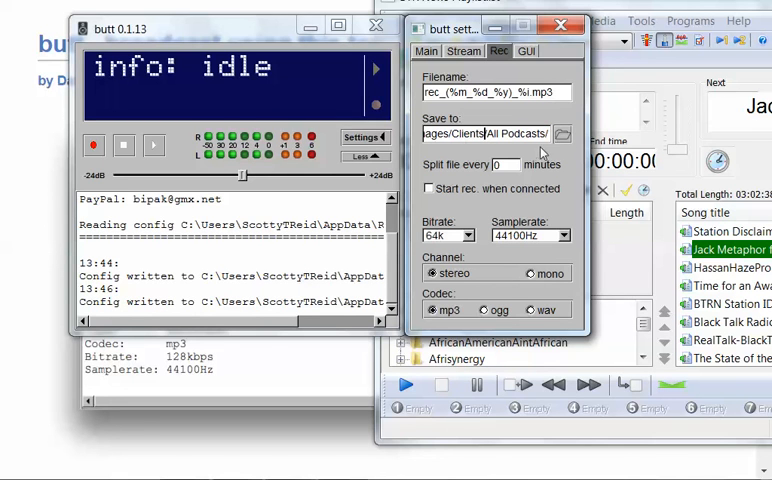
# - On the Rec tab, check the split-minutes field and enable 'Start rec. when connected'
pyautogui.click(500, 164)
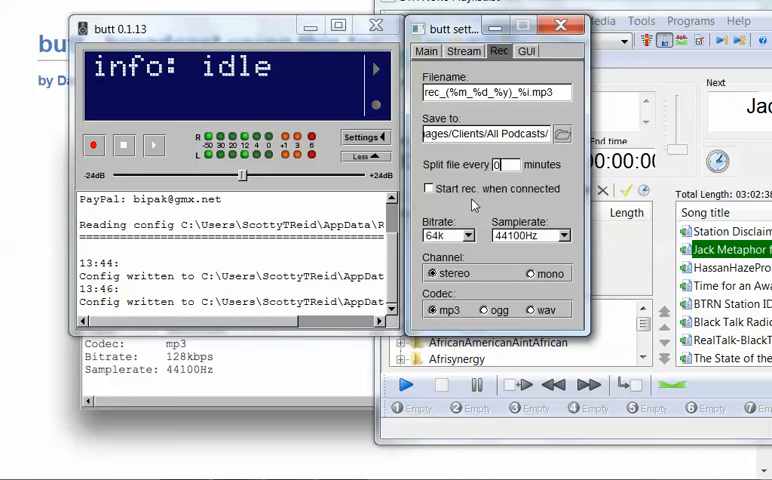
pyautogui.moveTo(451, 204)
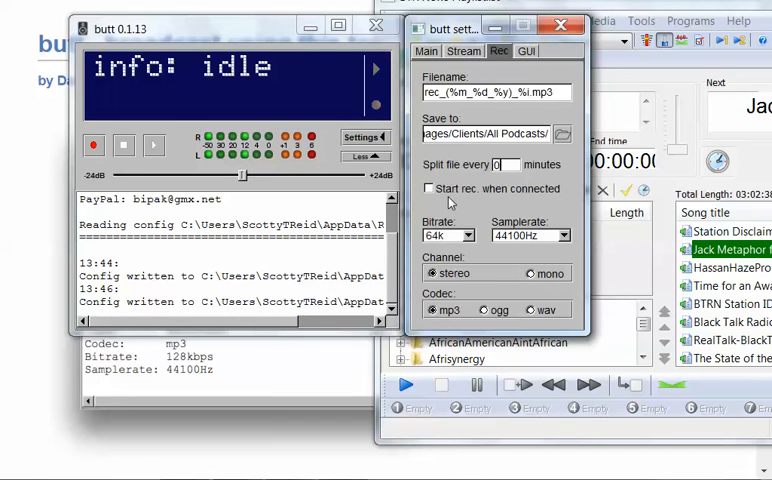
pyautogui.click(430, 188)
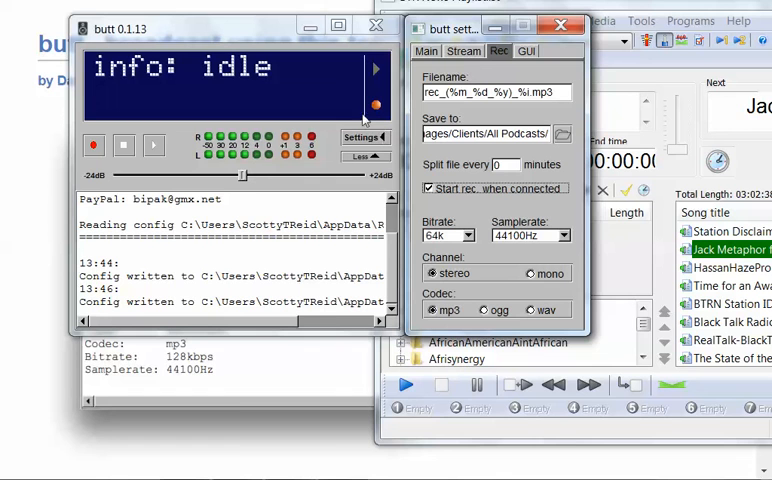
pyautogui.moveTo(485, 200)
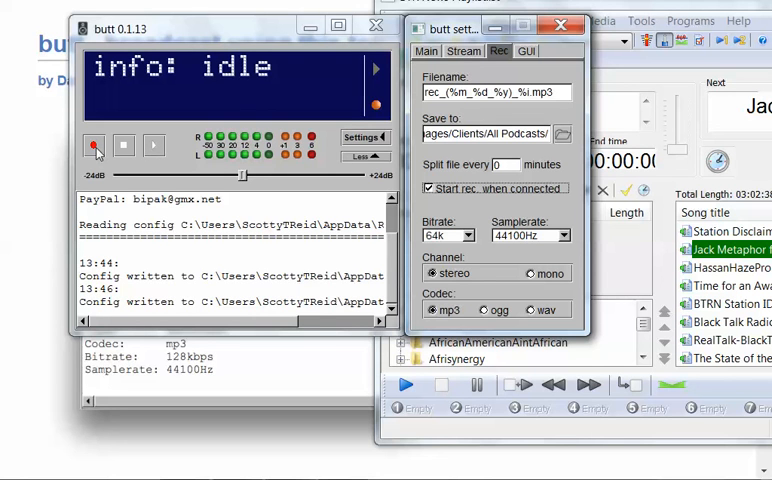
pyautogui.moveTo(157, 147)
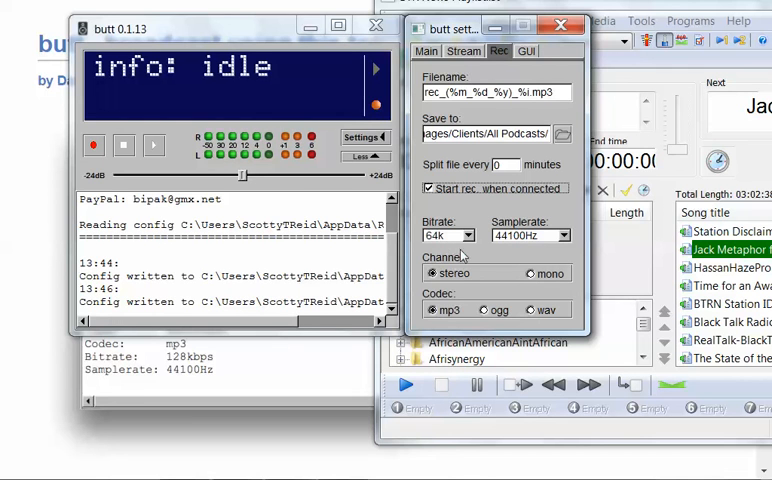
pyautogui.click(468, 235)
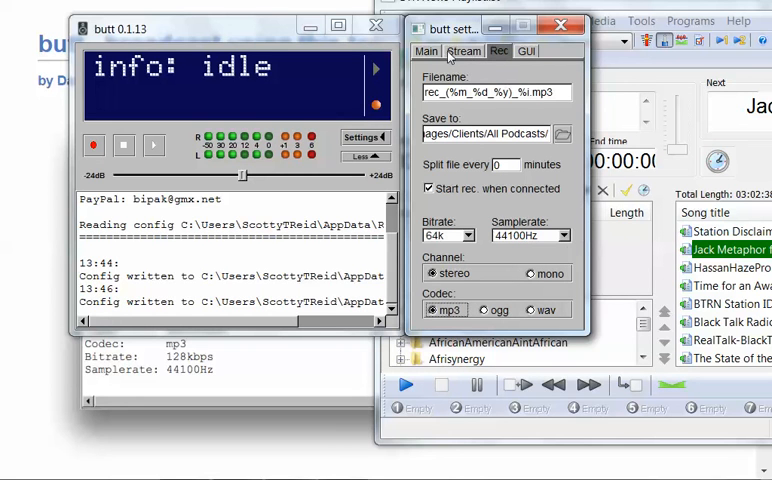
pyautogui.click(464, 51)
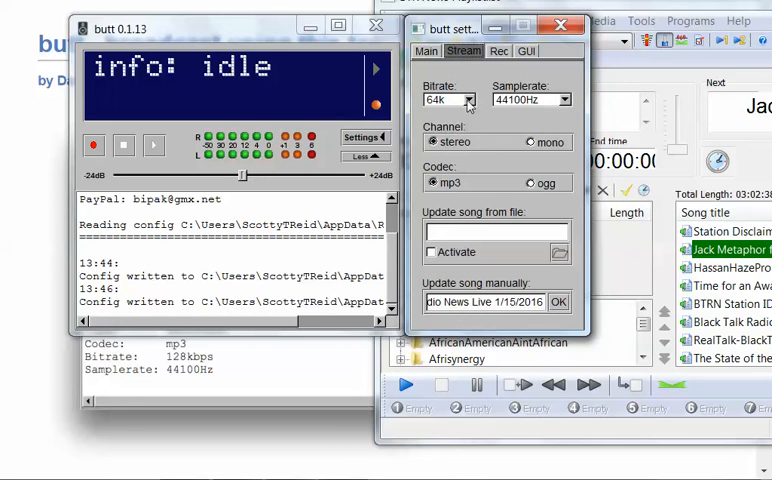
pyautogui.click(448, 99)
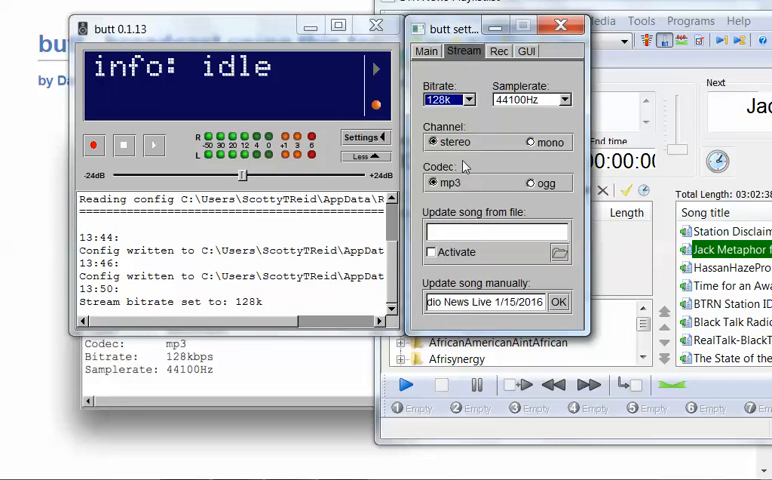
pyautogui.click(498, 51)
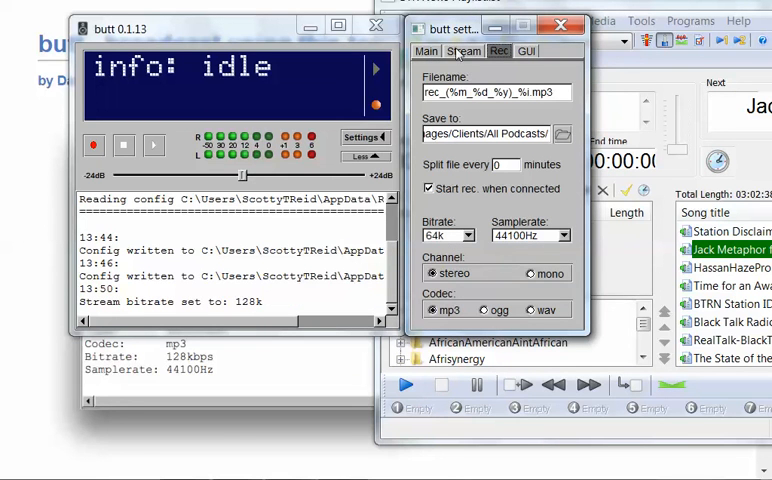
pyautogui.click(463, 51)
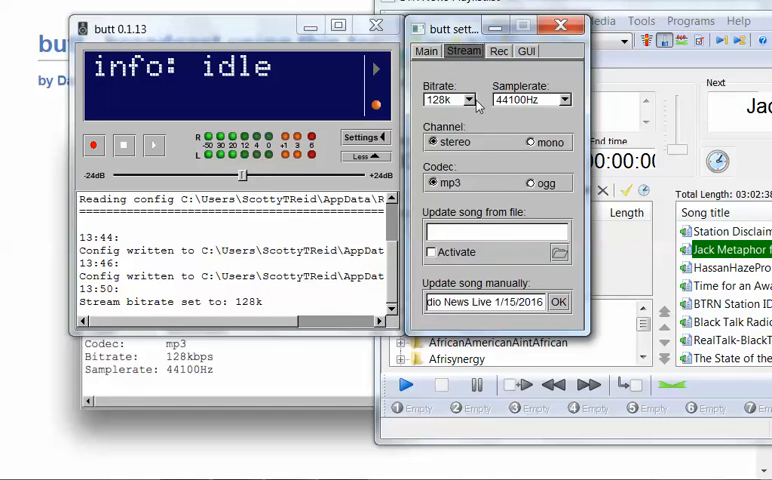
pyautogui.click(445, 99)
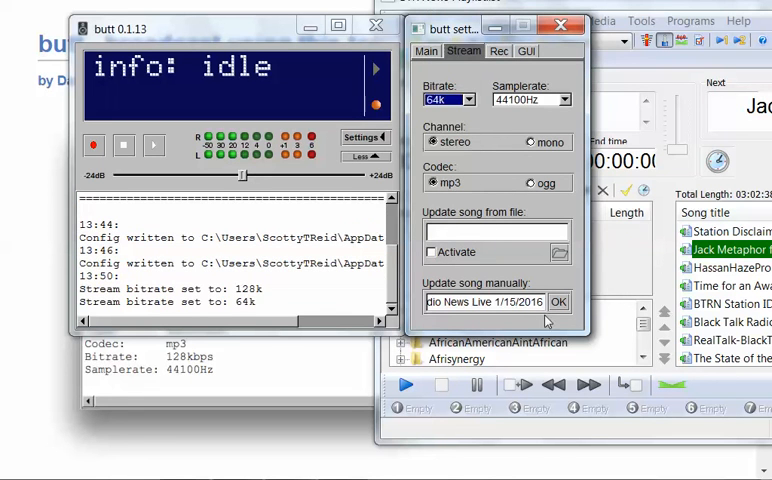
pyautogui.click(498, 51)
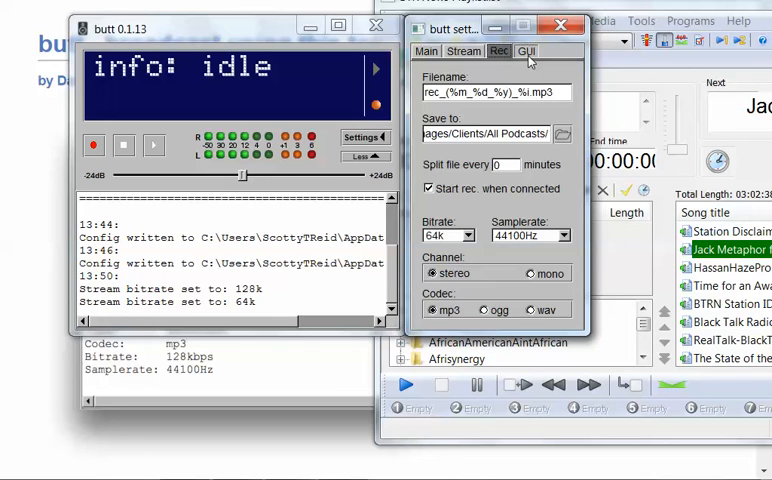
# - On the GUI tab, switch 'Stay always on top' off then on, and close the settings panel
pyautogui.click(526, 51)
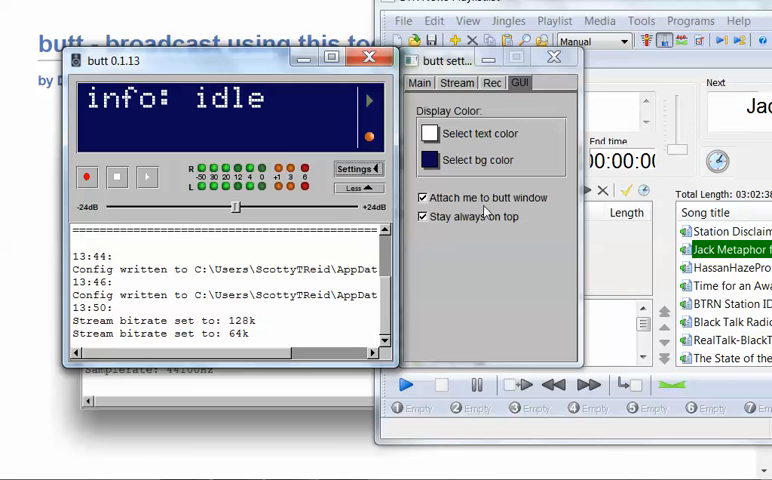
pyautogui.click(422, 197)
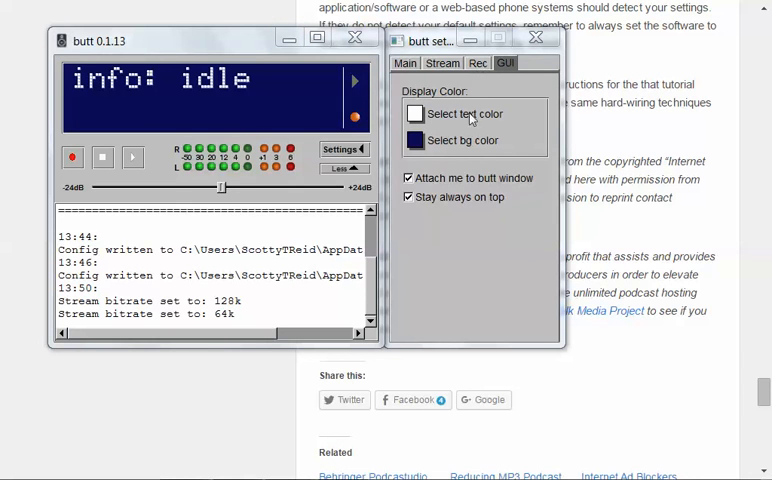
pyautogui.click(408, 197)
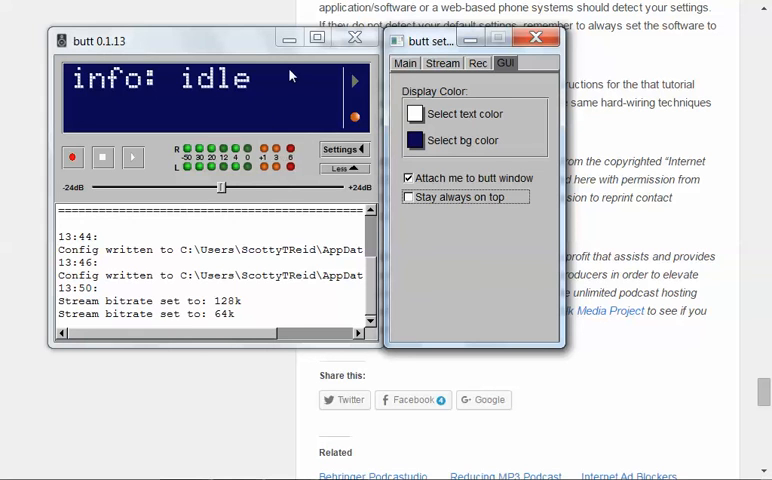
pyautogui.click(408, 197)
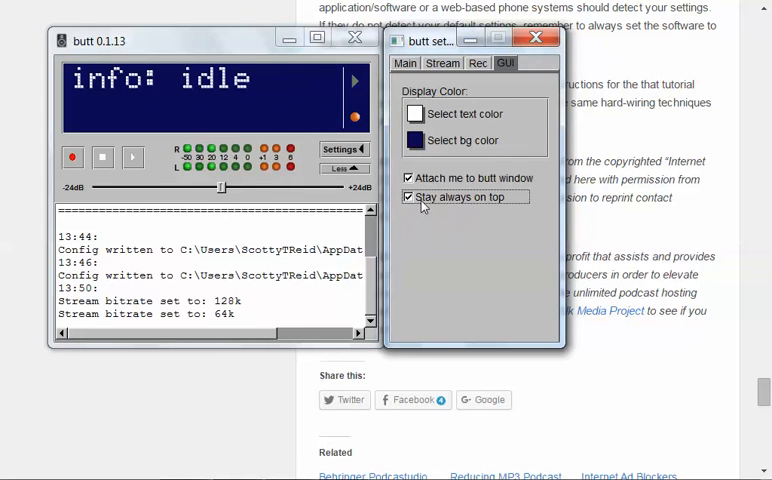
pyautogui.moveTo(350, 153)
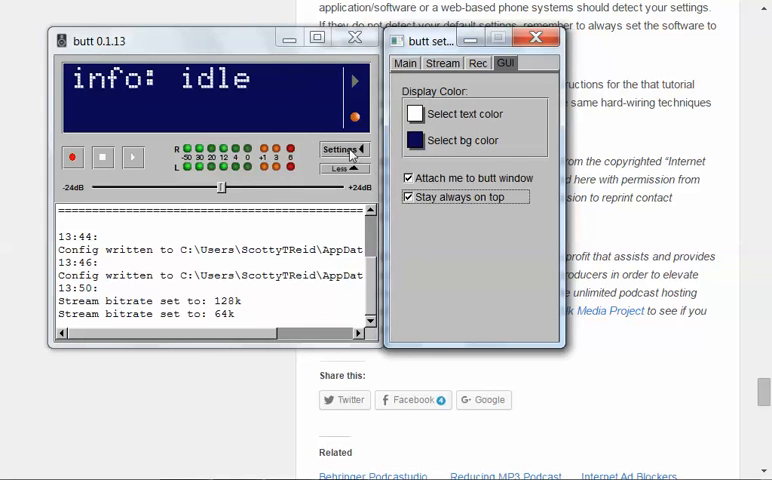
pyautogui.click(537, 37)
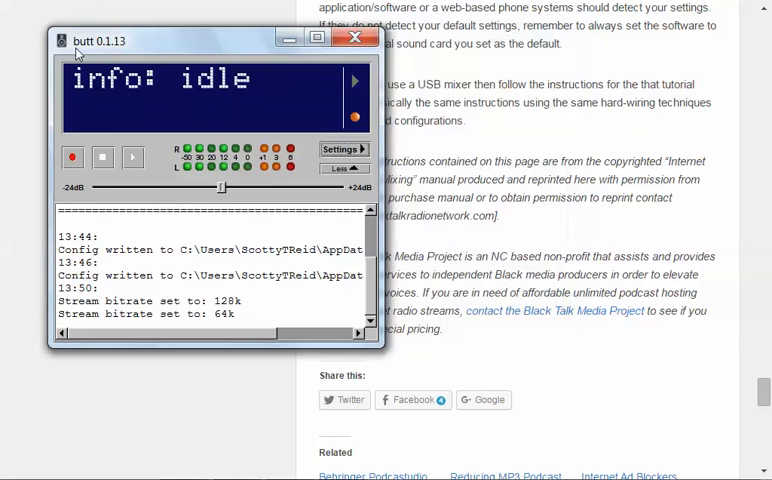